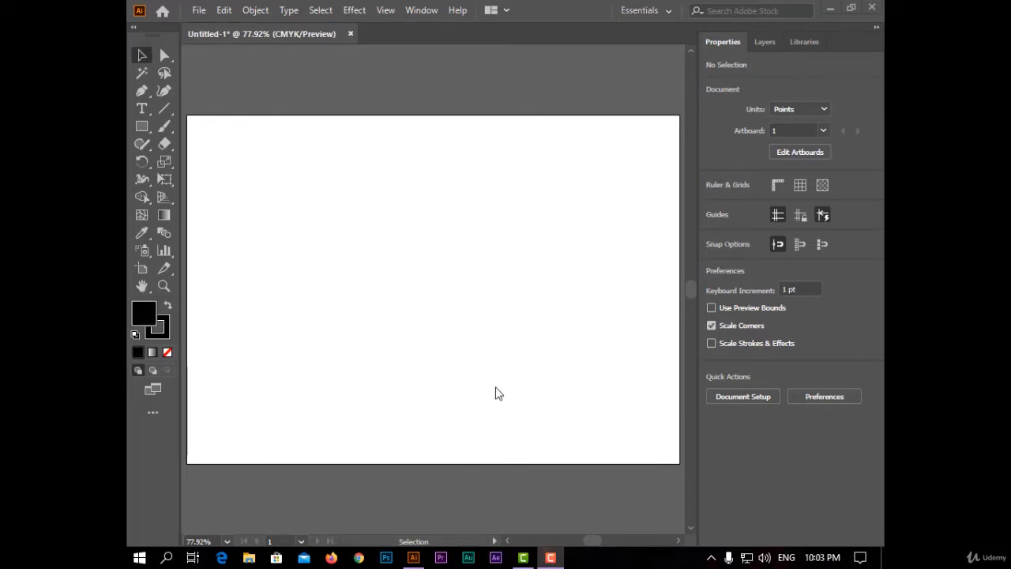
- Bring up the Stroke panel from the Window menu and park it over the artboard
{"action": "left_click", "coordinate": [420, 9]}
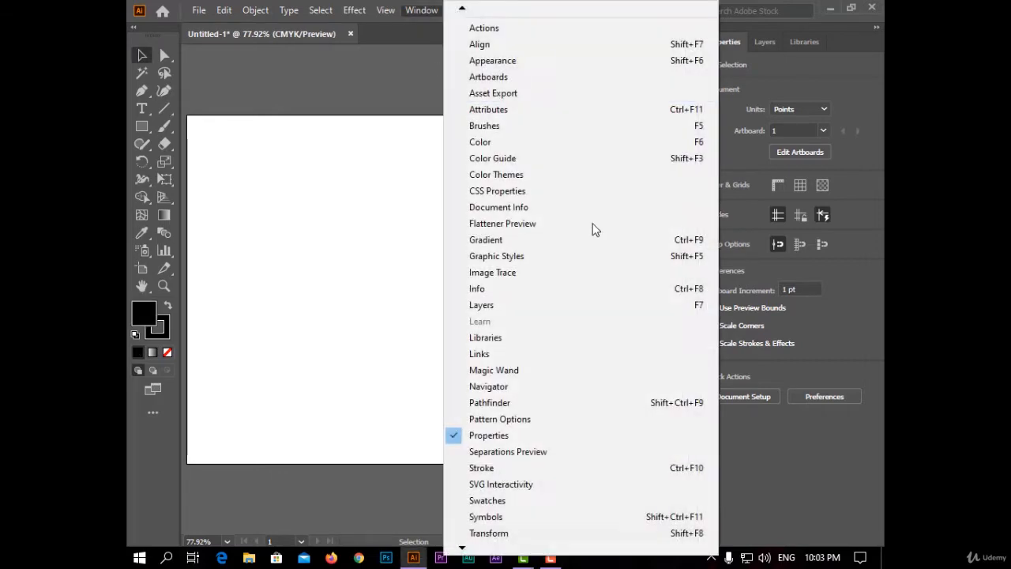
{"action": "left_click", "coordinate": [480, 468]}
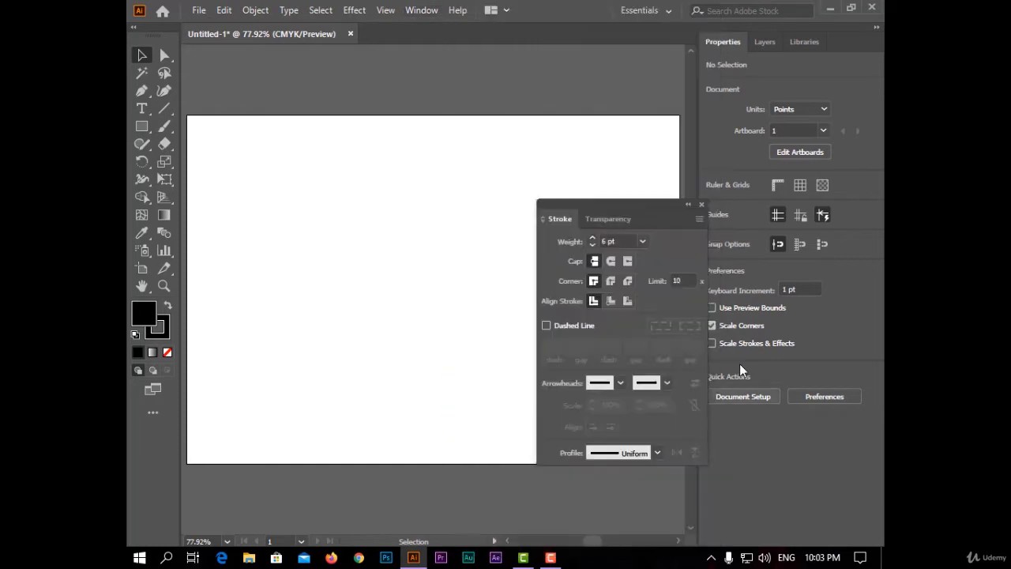
{"action": "left_click_drag", "start_coordinate": [608, 218], "coordinate": [619, 160]}
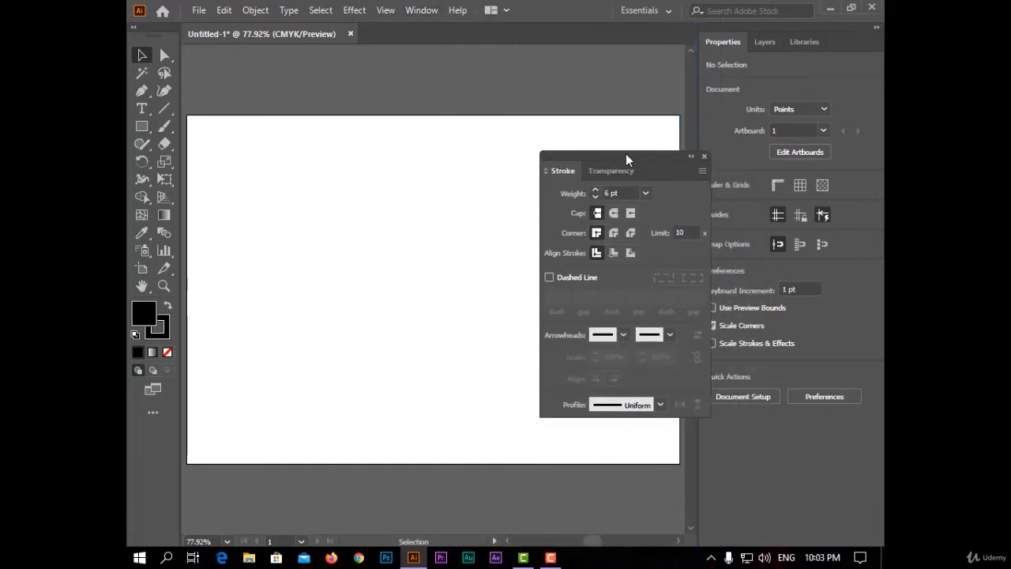
{"action": "left_click_drag", "start_coordinate": [626, 161], "coordinate": [660, 167]}
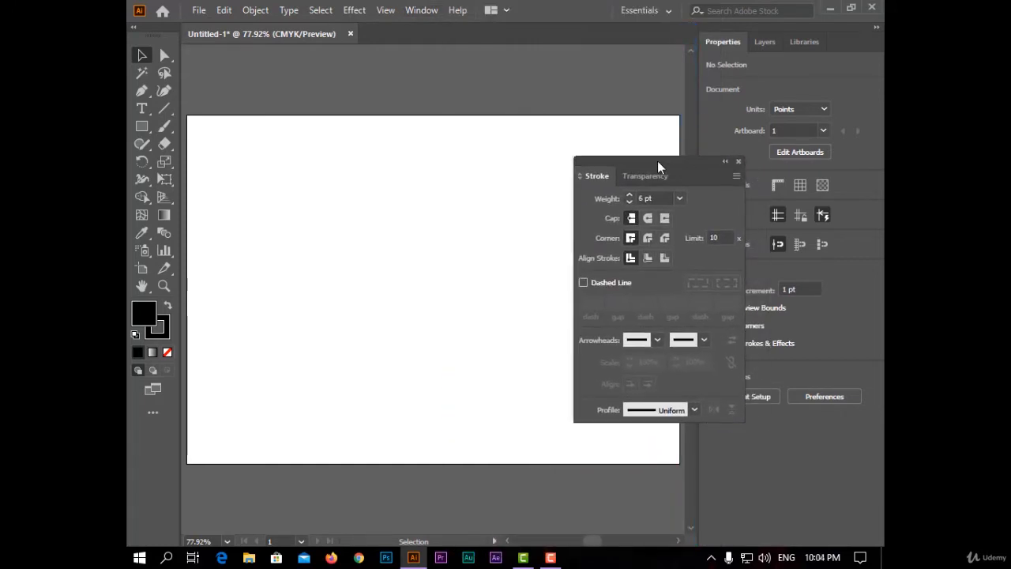
{"action": "left_click_drag", "start_coordinate": [660, 166], "coordinate": [664, 177]}
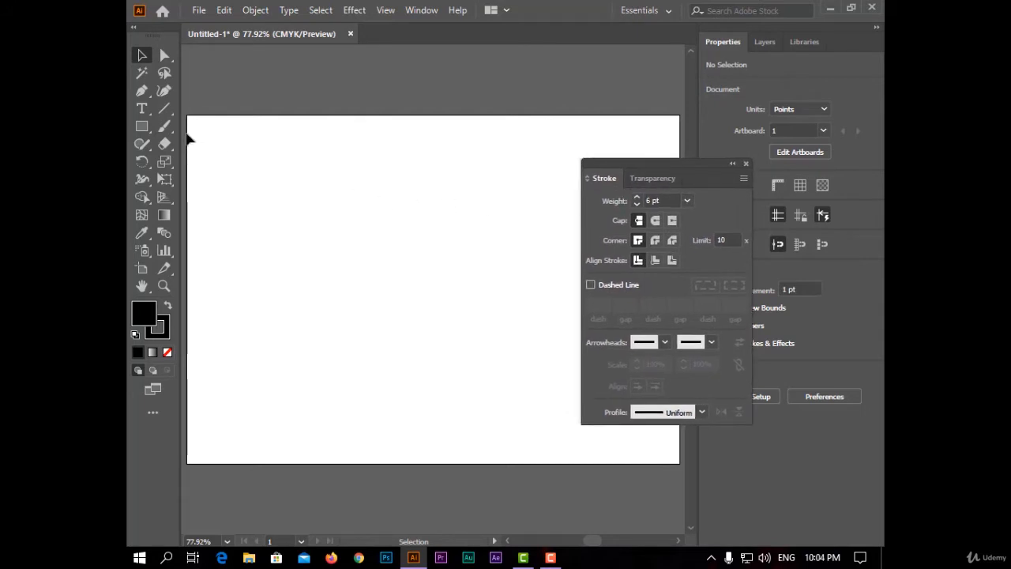
- Draw a zigzag open path with the Pen tool by placing successive anchor points
{"action": "left_click", "coordinate": [142, 90]}
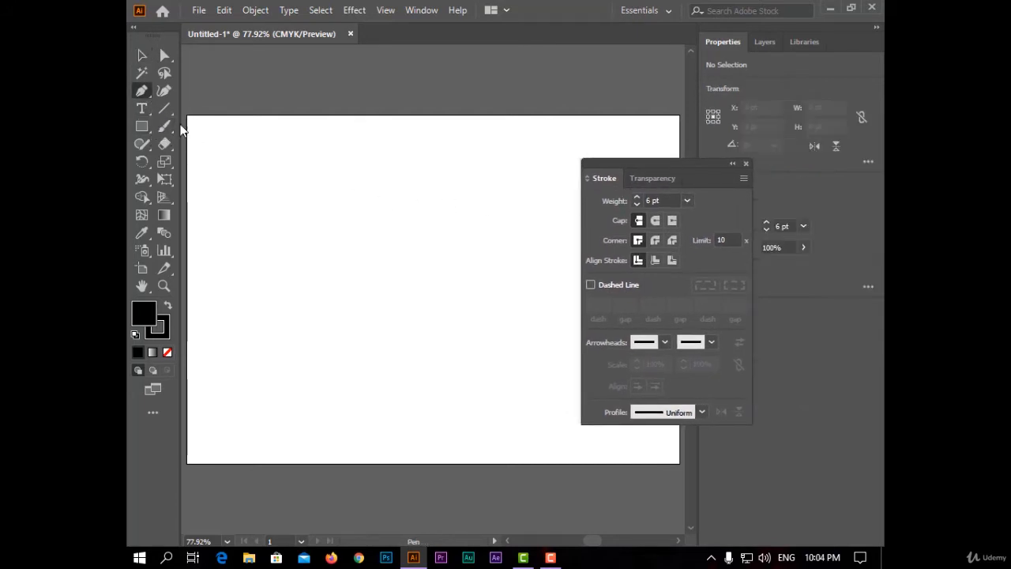
{"action": "left_click", "coordinate": [469, 268]}
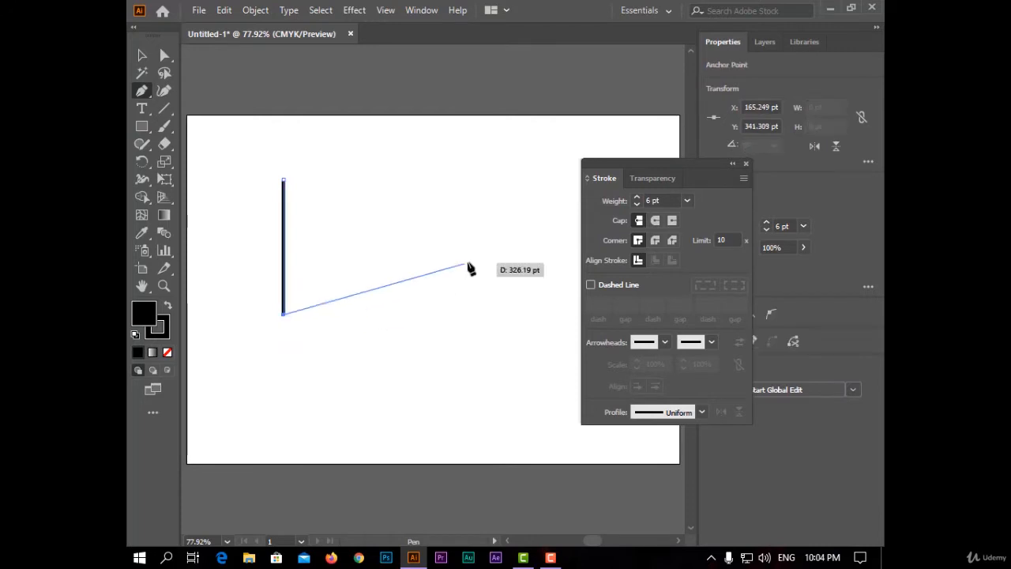
{"action": "left_click", "coordinate": [513, 351]}
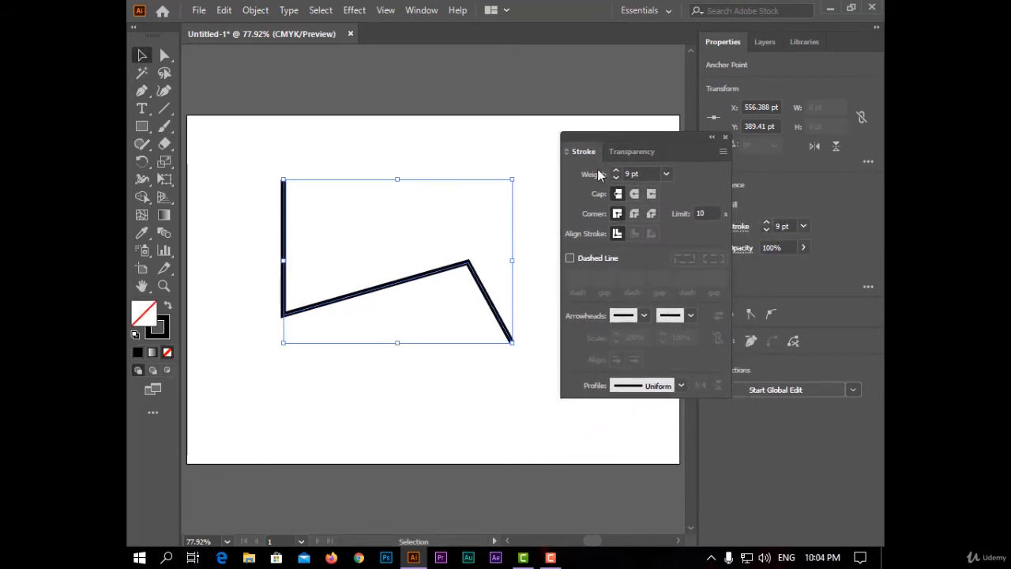
- Try stroke weights of 20, 60 and 12 pt on the zigzag, then settle on 18 pt
{"action": "left_click", "coordinate": [667, 174]}
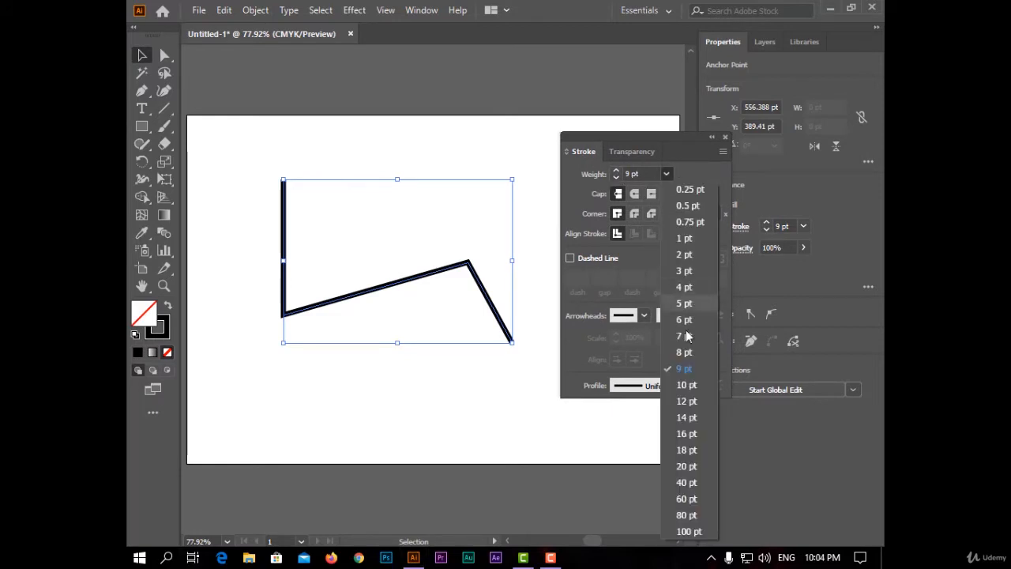
{"action": "left_click", "coordinate": [686, 467]}
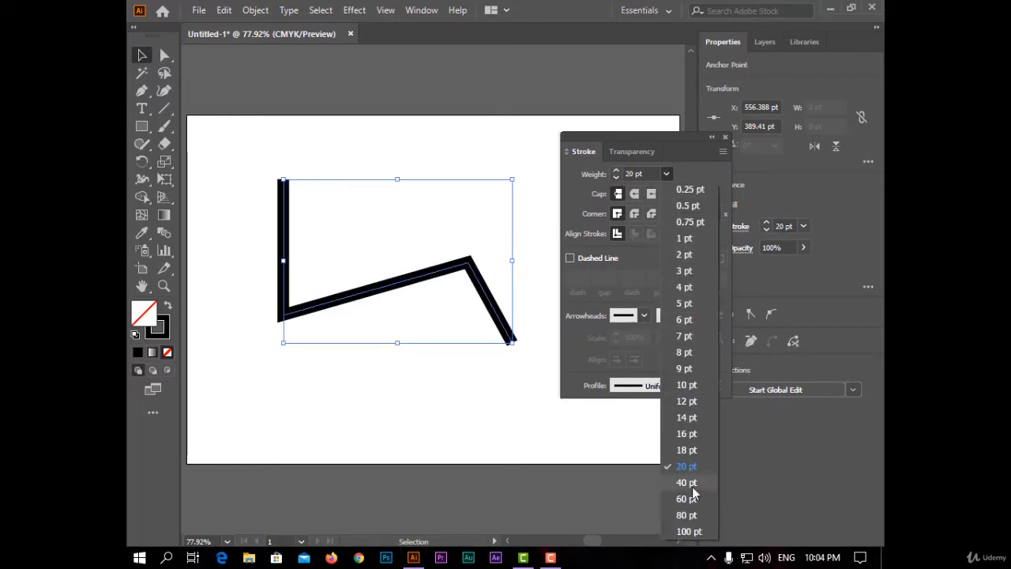
{"action": "left_click", "coordinate": [685, 498]}
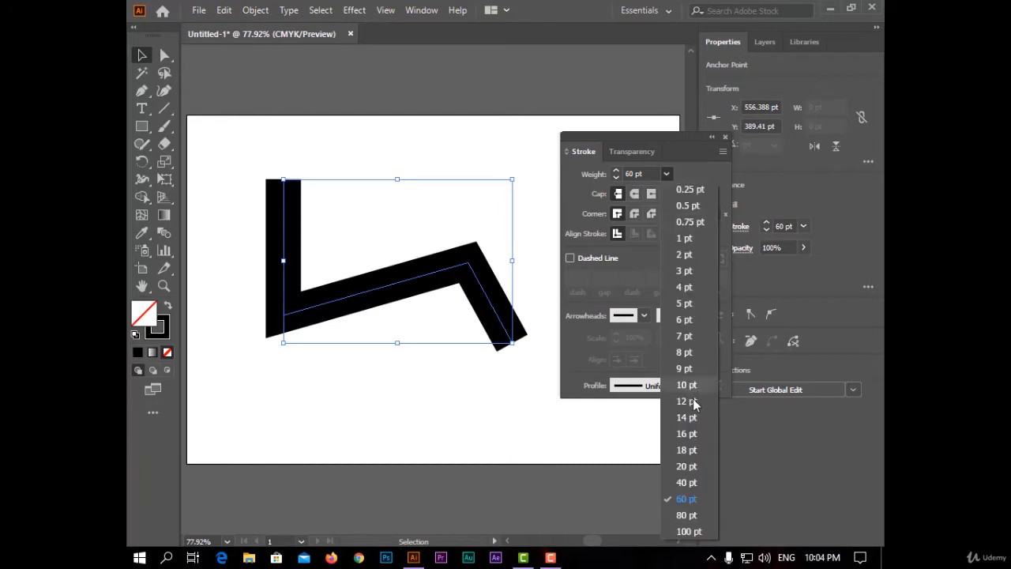
{"action": "left_click", "coordinate": [681, 401]}
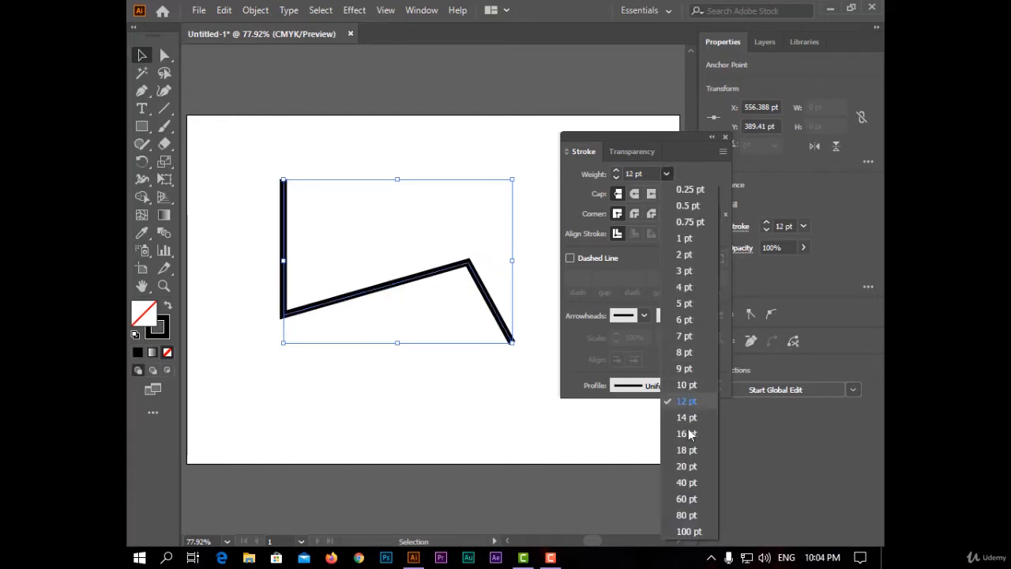
{"action": "left_click", "coordinate": [686, 448]}
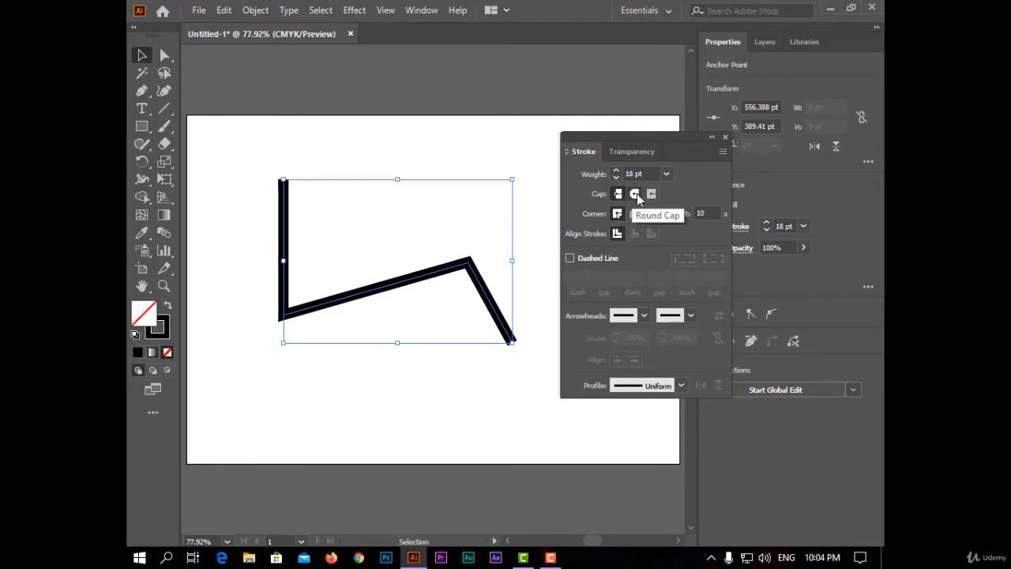
{"action": "left_click", "coordinate": [619, 193]}
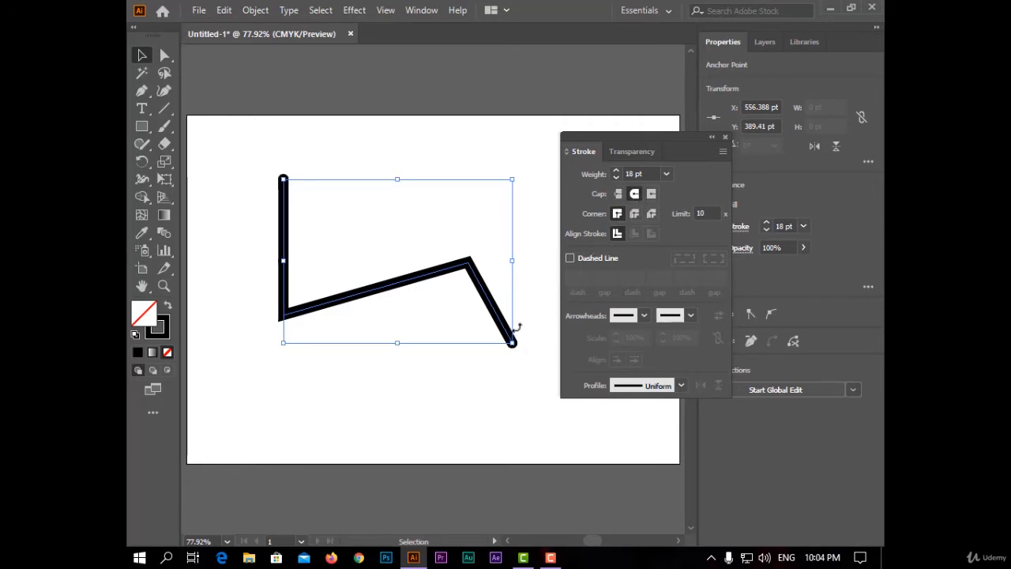
{"action": "left_click", "coordinate": [650, 192]}
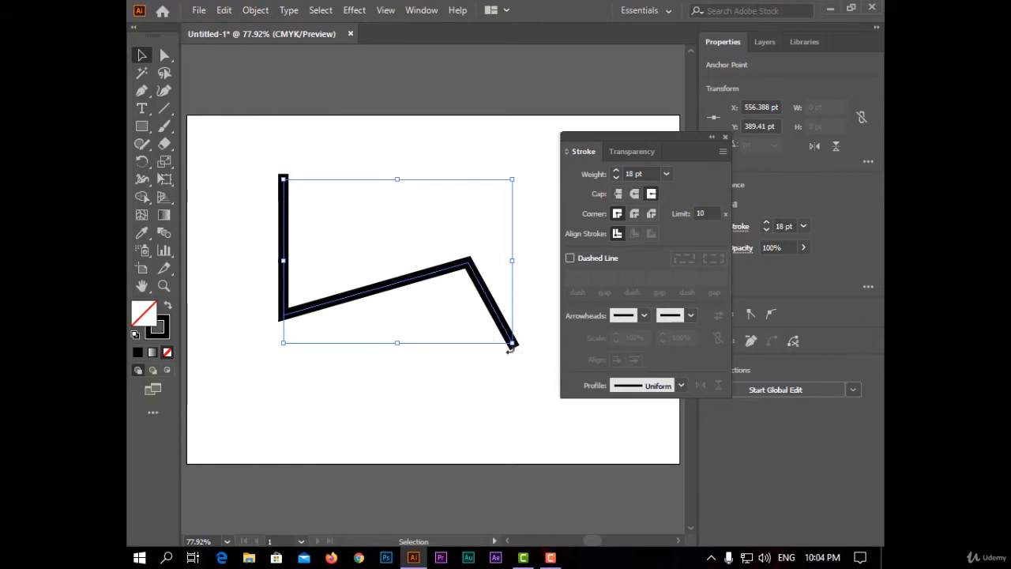
{"action": "left_click", "coordinate": [619, 192]}
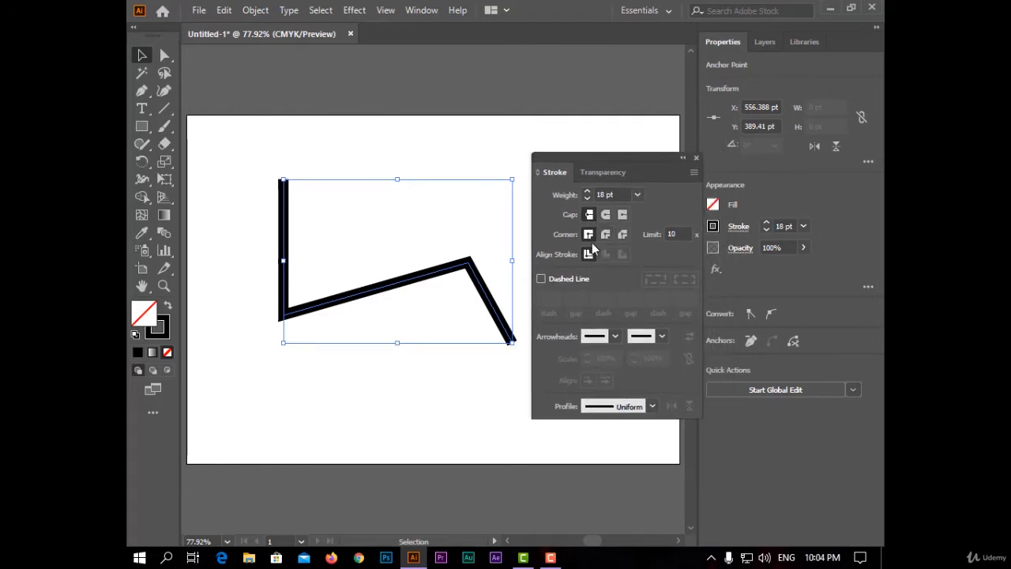
{"action": "left_click", "coordinate": [605, 234]}
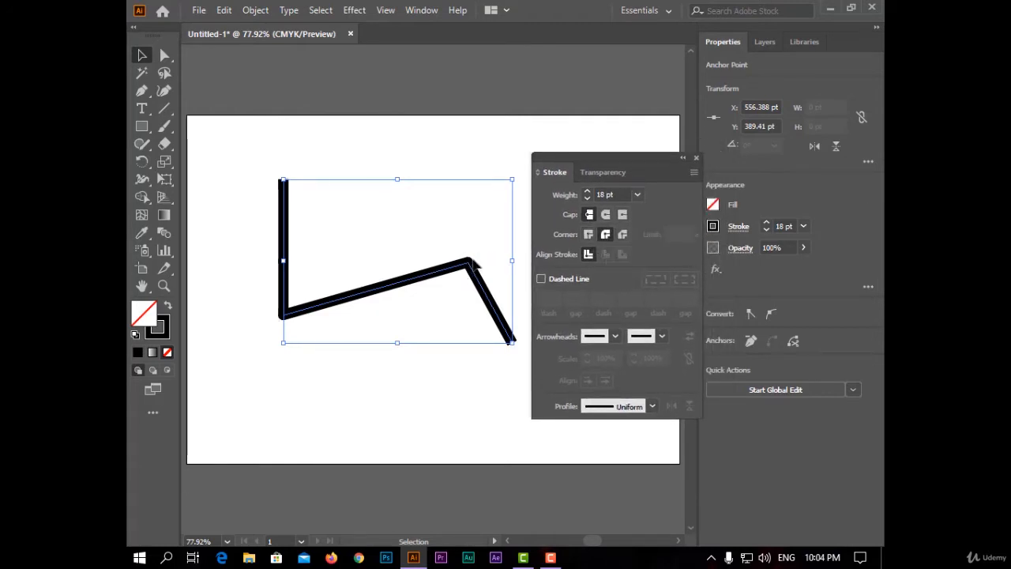
{"action": "left_click", "coordinate": [622, 234]}
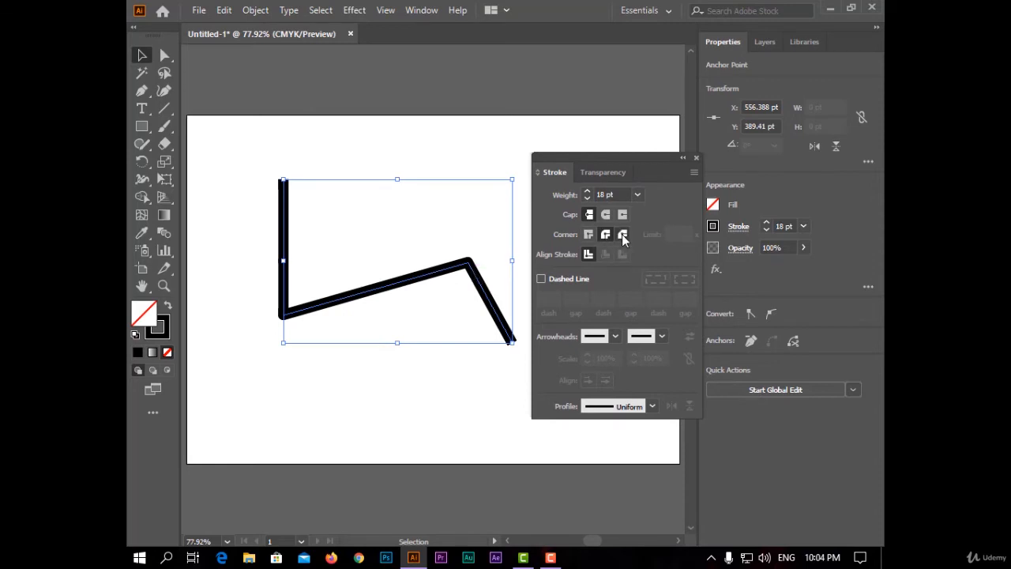
{"action": "left_click", "coordinate": [588, 234]}
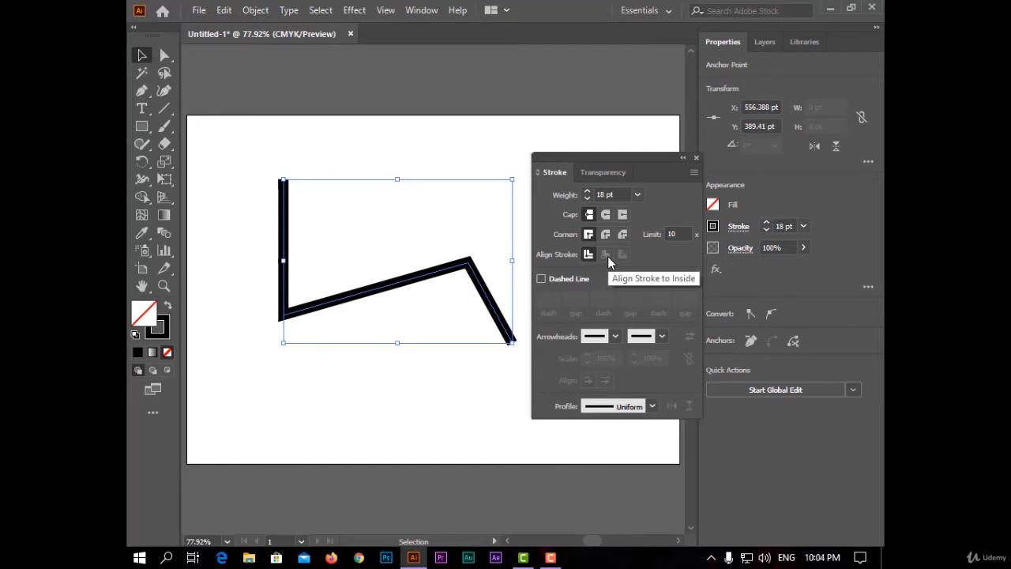
{"action": "mouse_move", "coordinate": [622, 254]}
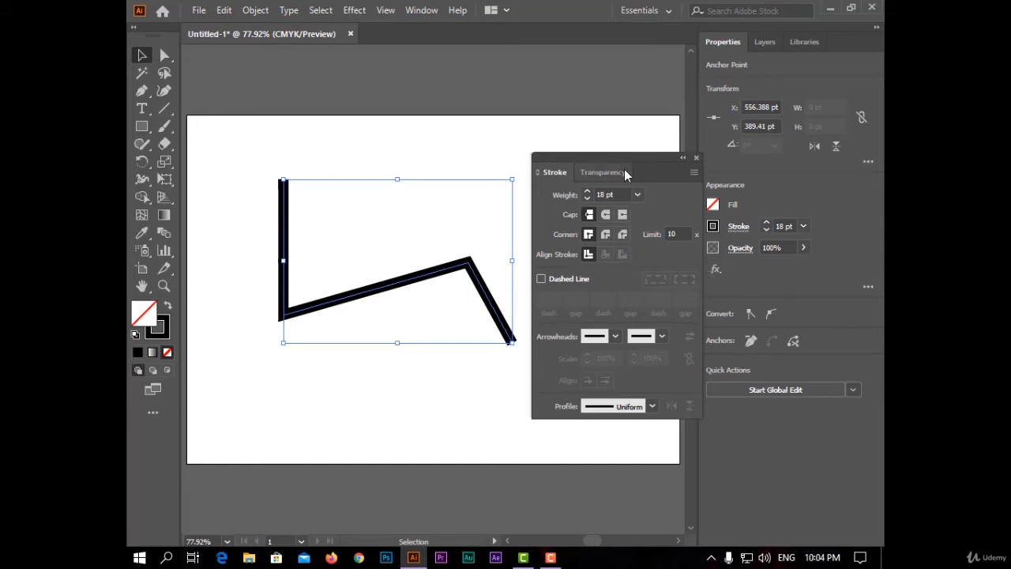
- Make the stroke a dashed line aligned to corners with a 12 pt dash length
{"action": "left_click_drag", "start_coordinate": [600, 171], "coordinate": [608, 136]}
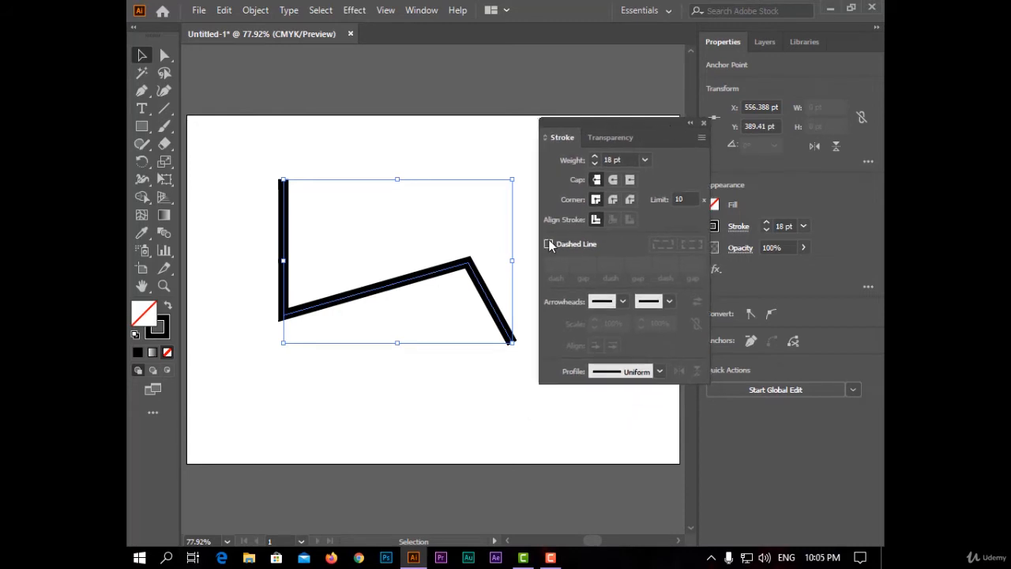
{"action": "left_click", "coordinate": [549, 243]}
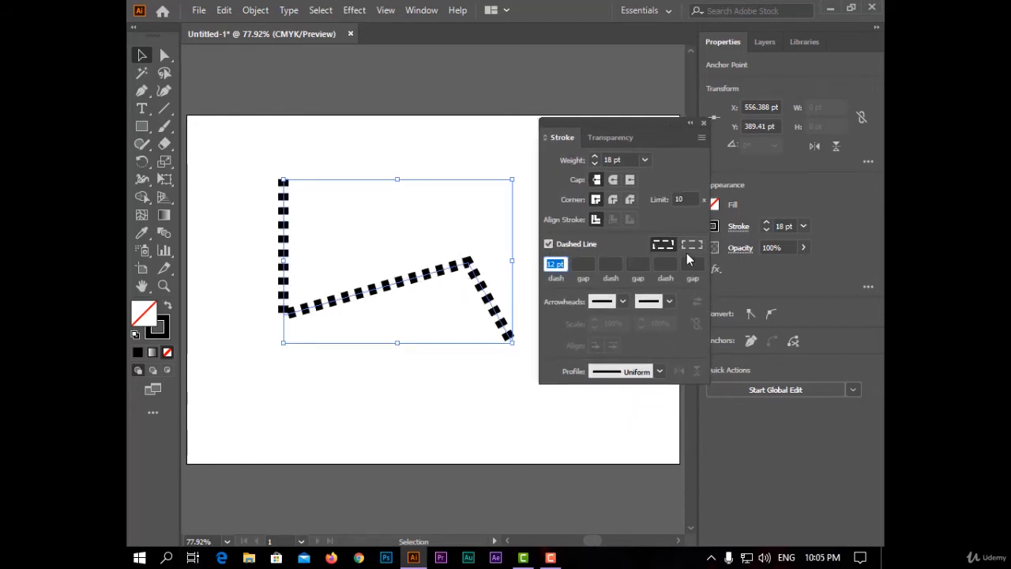
{"action": "left_click", "coordinate": [692, 243]}
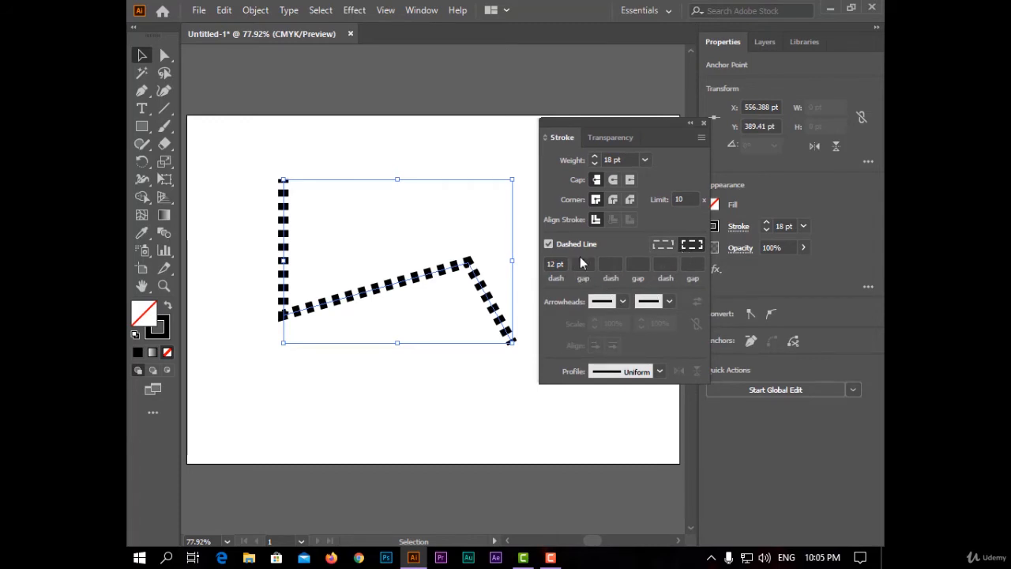
{"action": "left_click", "coordinate": [610, 264]}
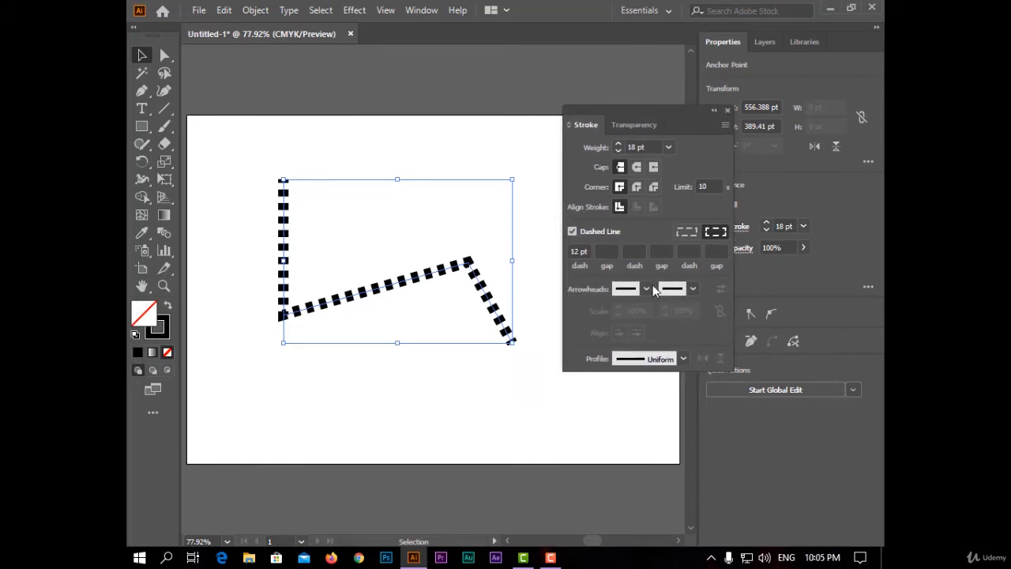
- Add arrowheads to the path, choosing a black arrowhead for its end
{"action": "left_click", "coordinate": [646, 288]}
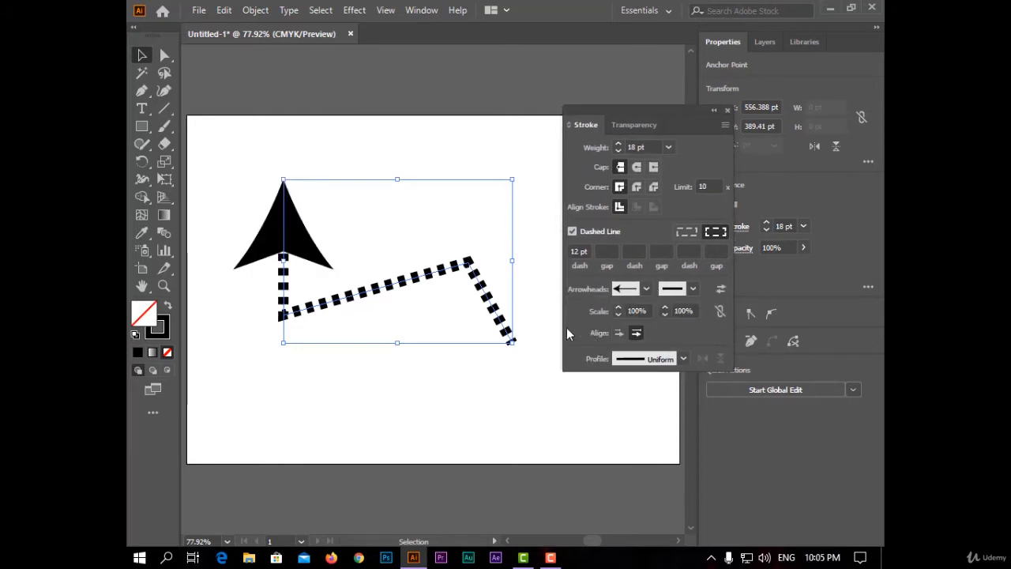
{"action": "left_click", "coordinate": [644, 288]}
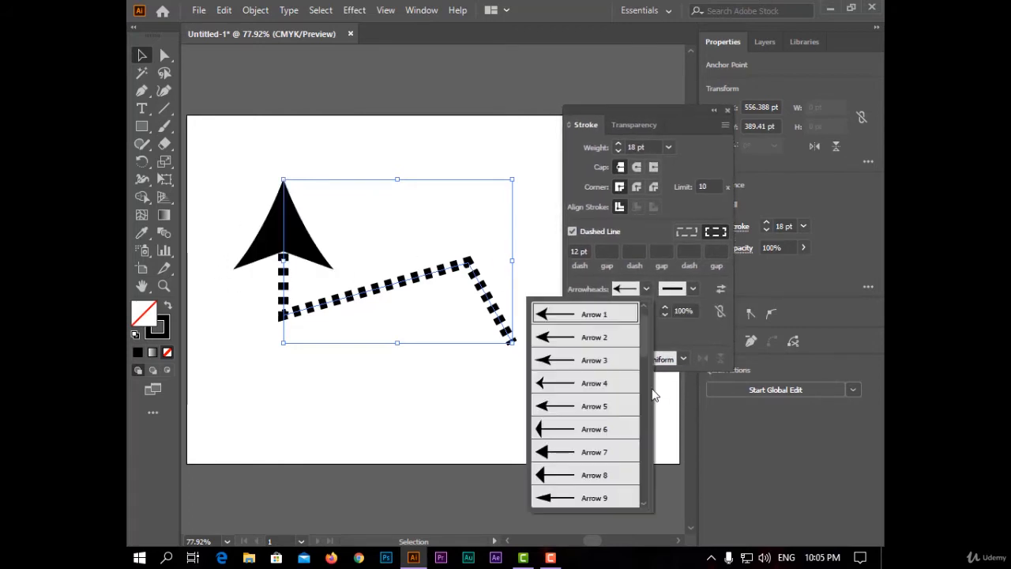
{"action": "scroll", "scroll_direction": "down", "scroll_amount": 3}
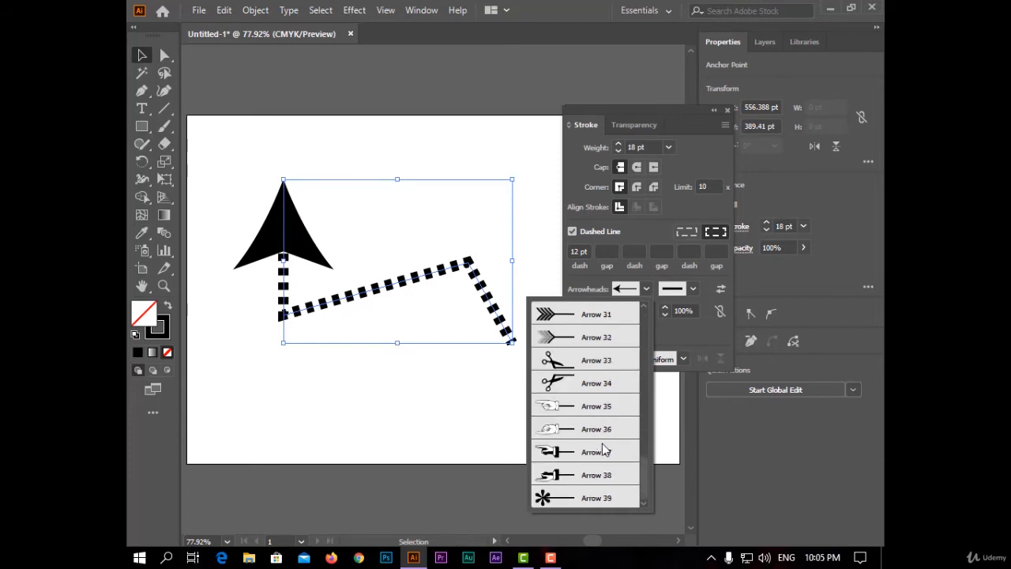
{"action": "left_click", "coordinate": [597, 452]}
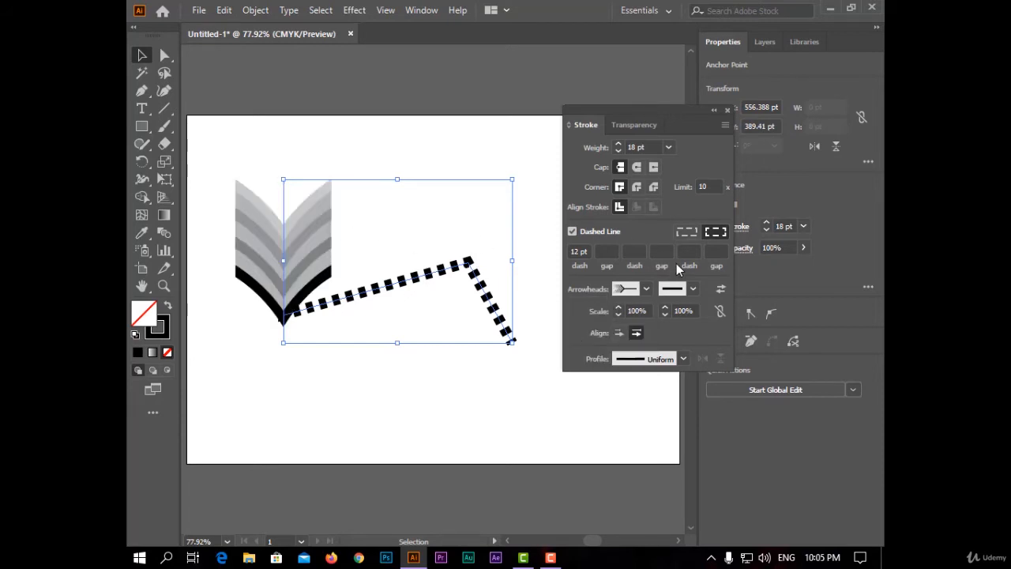
{"action": "left_click", "coordinate": [676, 287]}
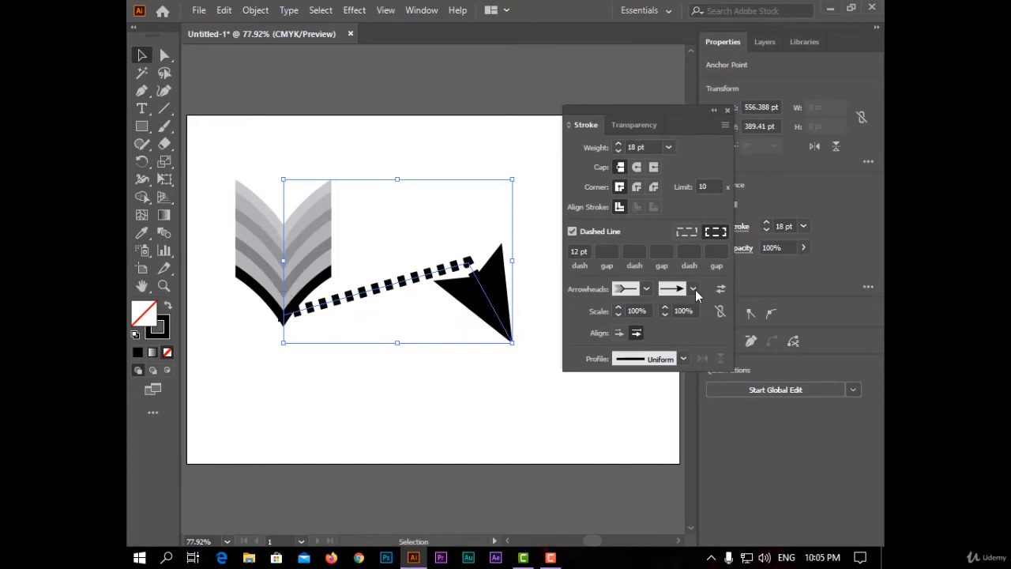
{"action": "mouse_move", "coordinate": [621, 309]}
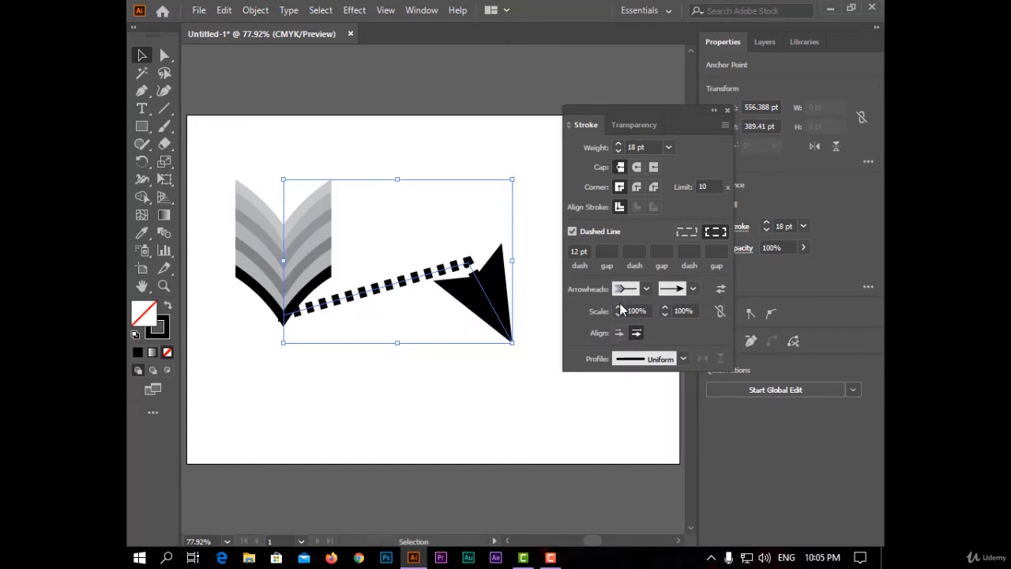
- Scale the arrowheads to 80% and 67%, extend the tip past the path end, and remove the dashes
{"action": "left_click", "coordinate": [619, 313]}
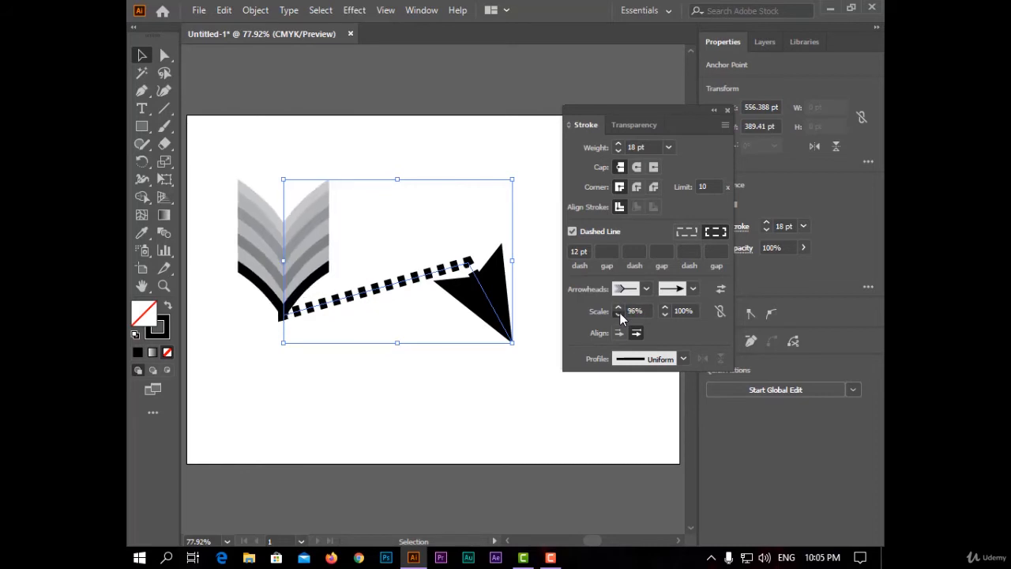
{"action": "left_click", "coordinate": [619, 313]}
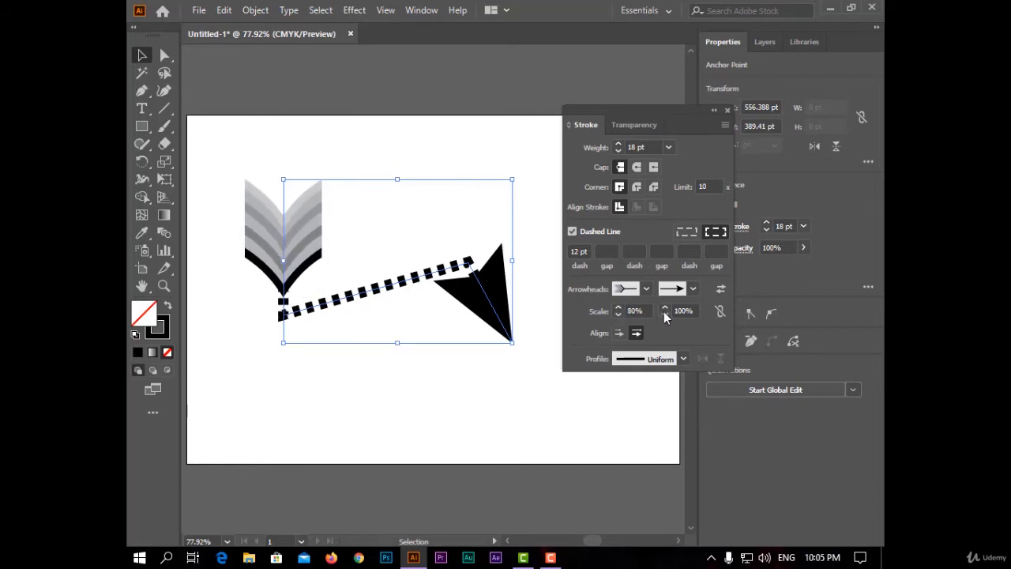
{"action": "left_click", "coordinate": [683, 309]}
{"action": "type", "text": "87"}
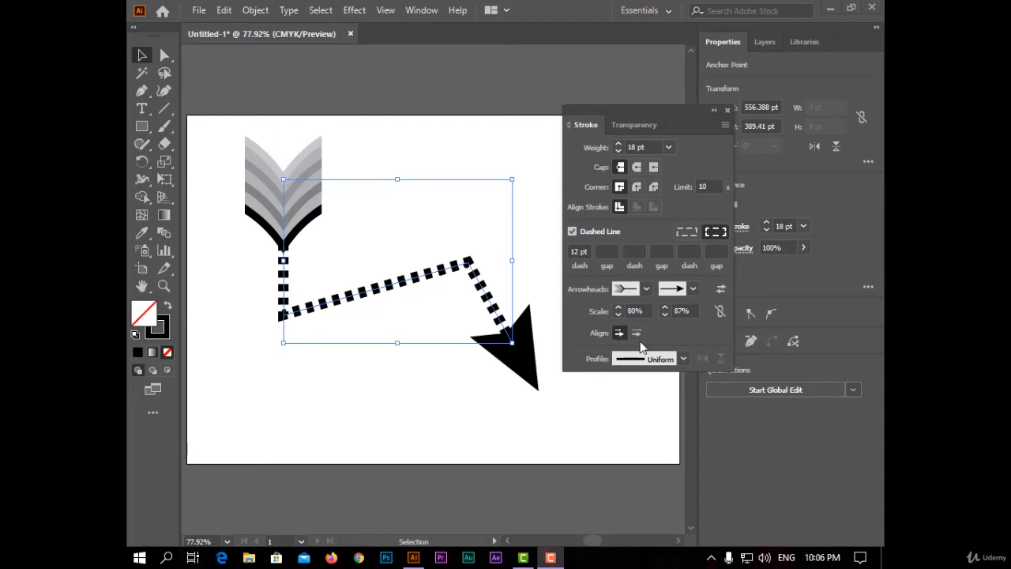
{"action": "left_click", "coordinate": [620, 332]}
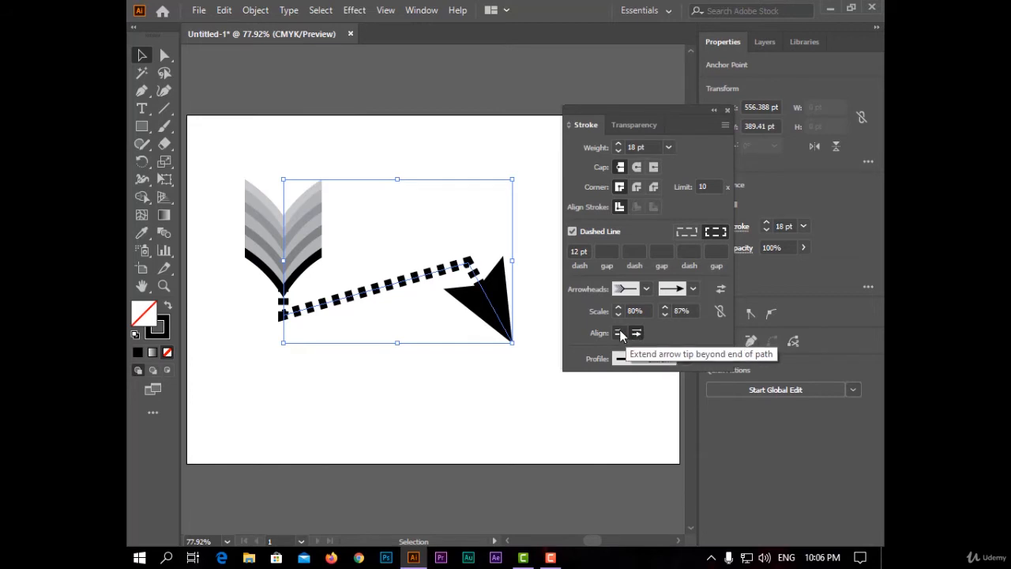
{"action": "left_click", "coordinate": [619, 332]}
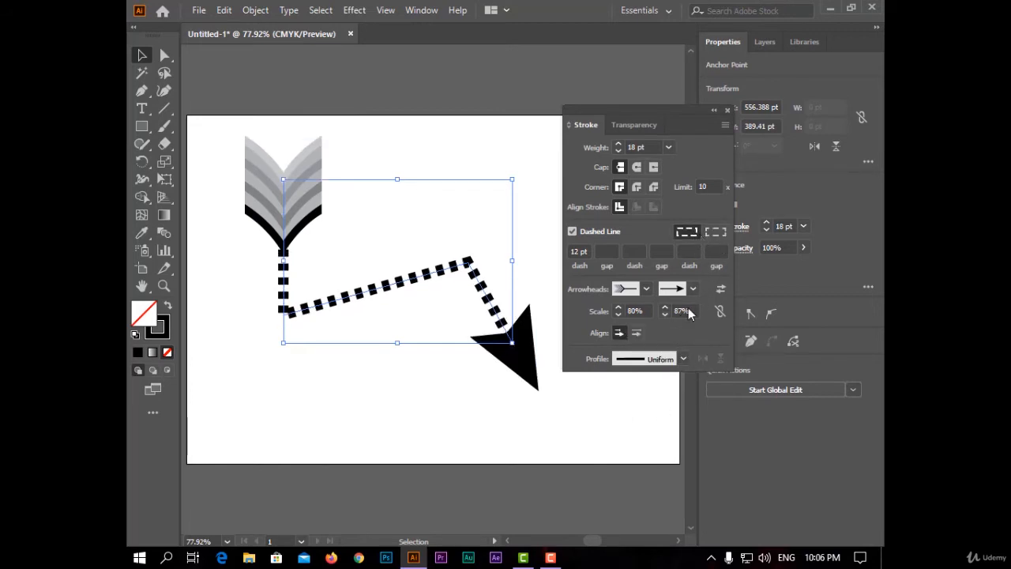
{"action": "left_click", "coordinate": [683, 357]}
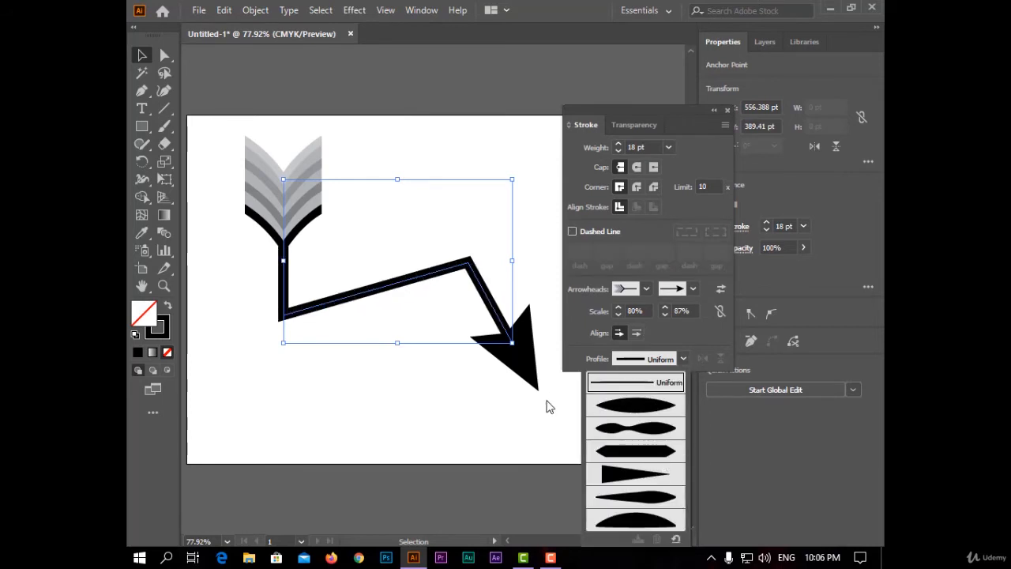
- Apply a tapered width profile to the stroke, flip it along and across the path, then deselect
{"action": "left_click", "coordinate": [635, 405]}
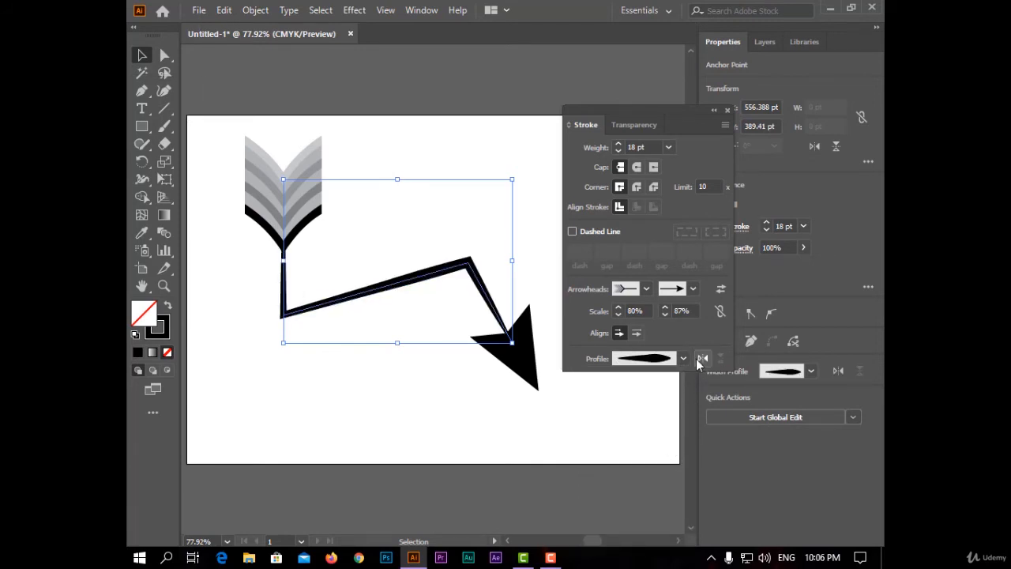
{"action": "left_click", "coordinate": [702, 357]}
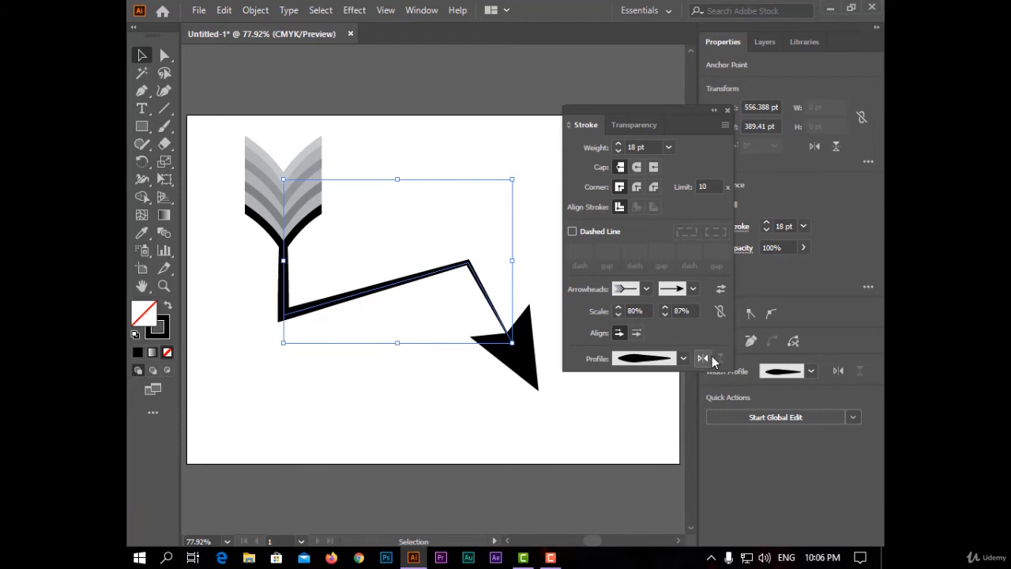
{"action": "left_click", "coordinate": [683, 357]}
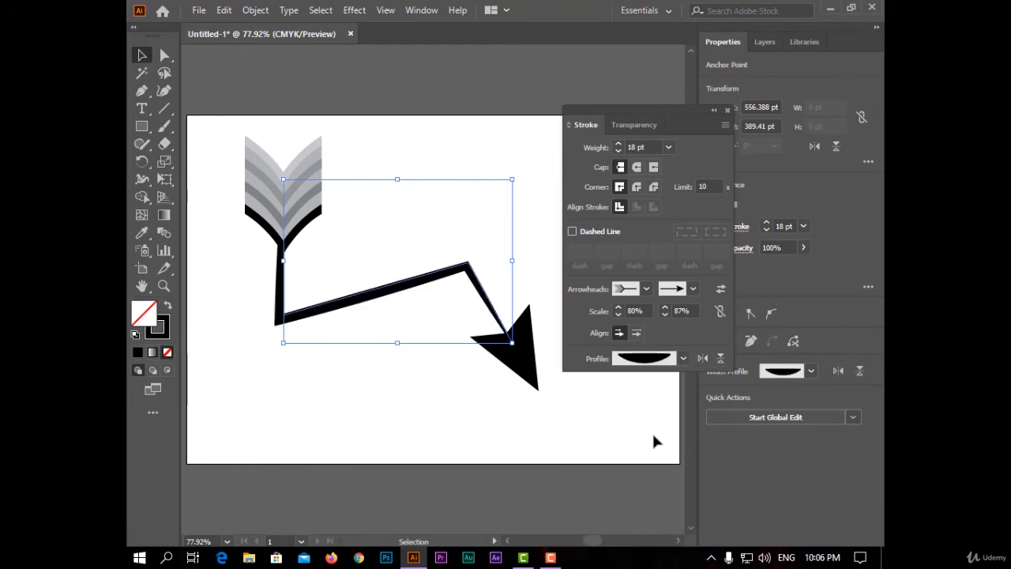
{"action": "left_click", "coordinate": [420, 9]}
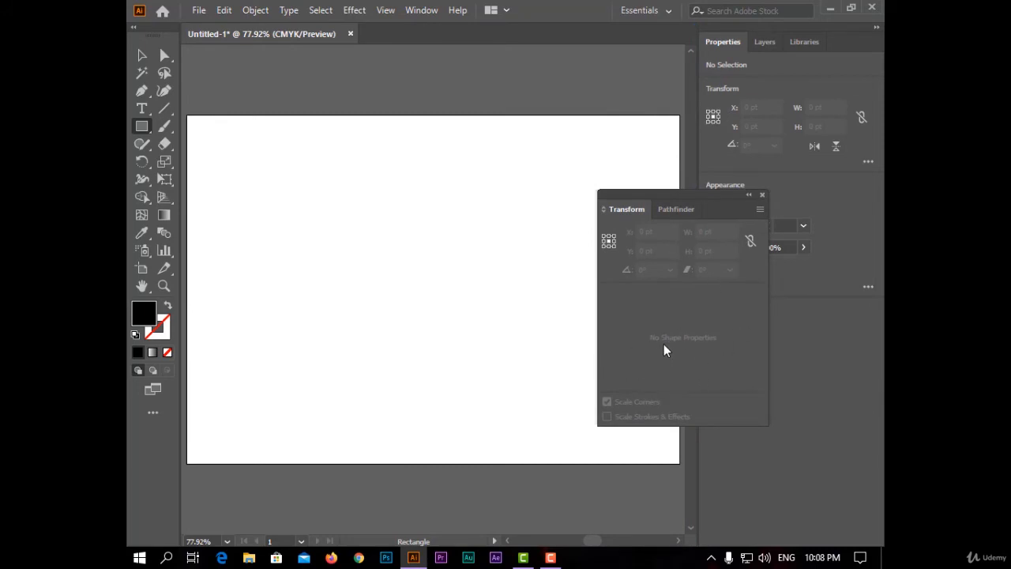
- Draw a black-filled rectangle of about 369 by 405 pt on the artboard
{"action": "left_click_drag", "start_coordinate": [275, 168], "coordinate": [520, 367]}
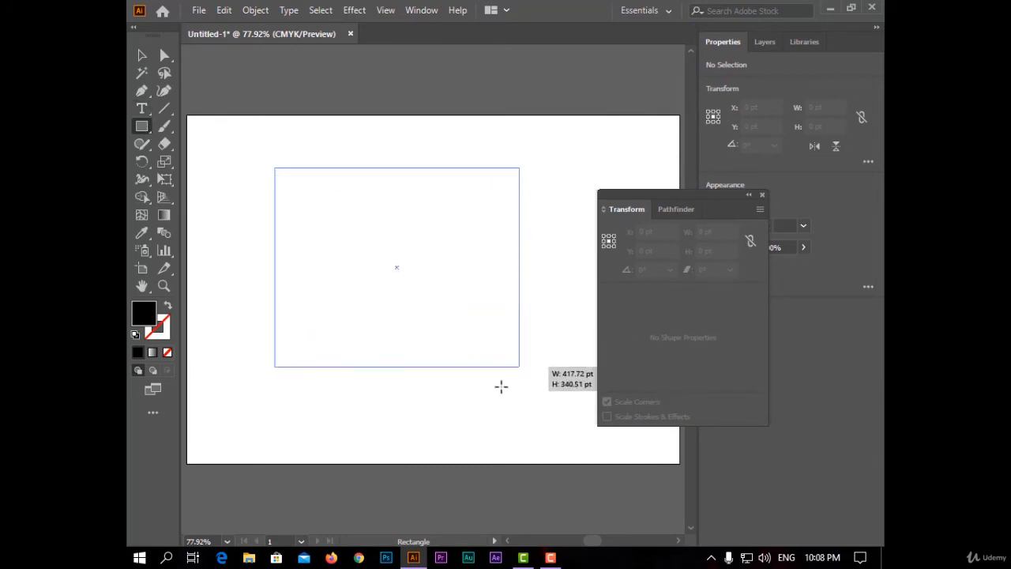
{"action": "left_click_drag", "start_coordinate": [275, 167], "coordinate": [471, 376]}
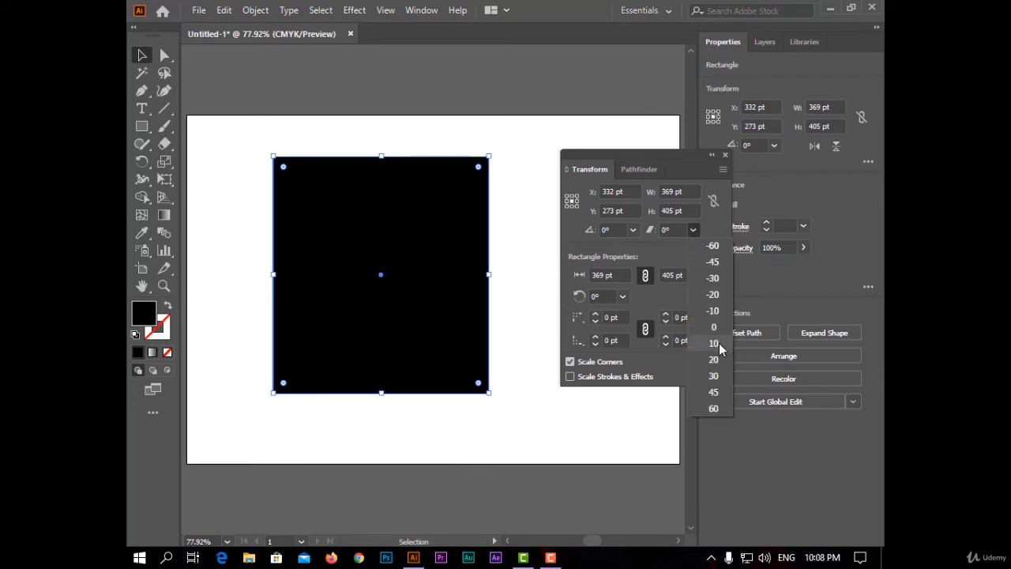
- Enter new rectangle dimensions of 397 and 429 in the Transform panel
{"action": "left_click", "coordinate": [824, 332]}
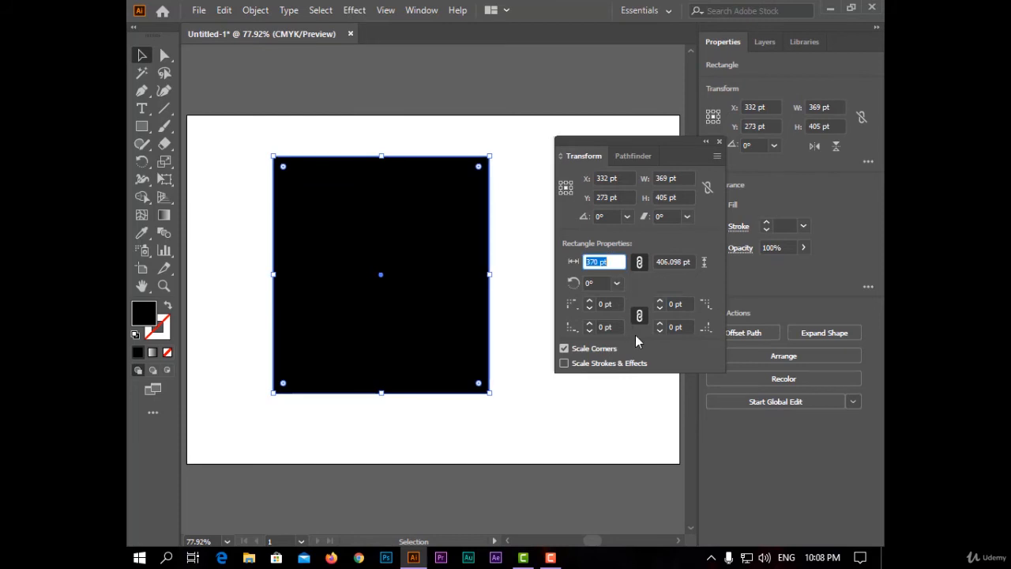
{"action": "type", "text": "397"}
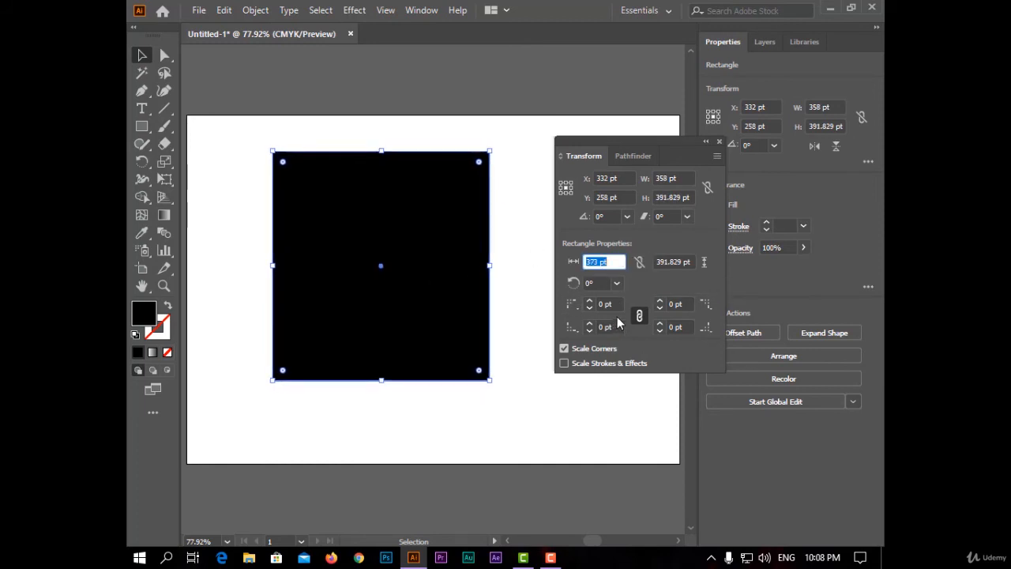
{"action": "type", "text": "429"}
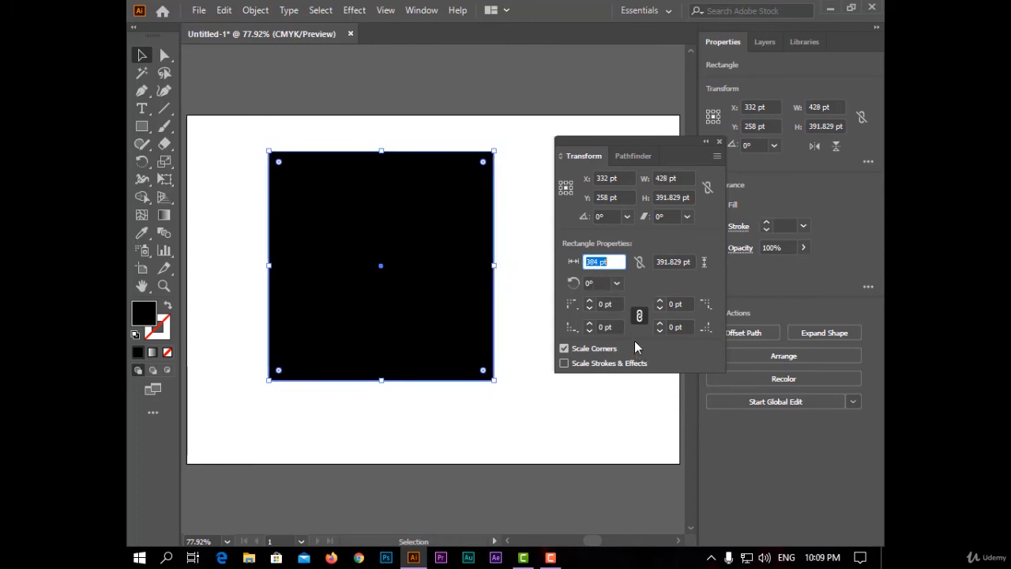
- Rotate the rectangle to 90° and then to 150° using the preset angles
{"action": "left_click", "coordinate": [616, 282]}
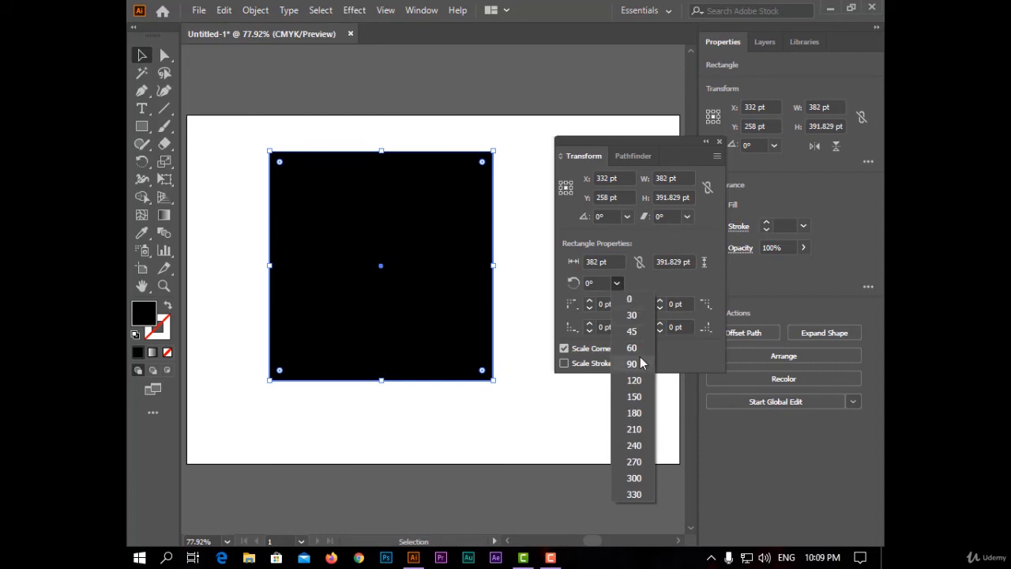
{"action": "left_click", "coordinate": [632, 364]}
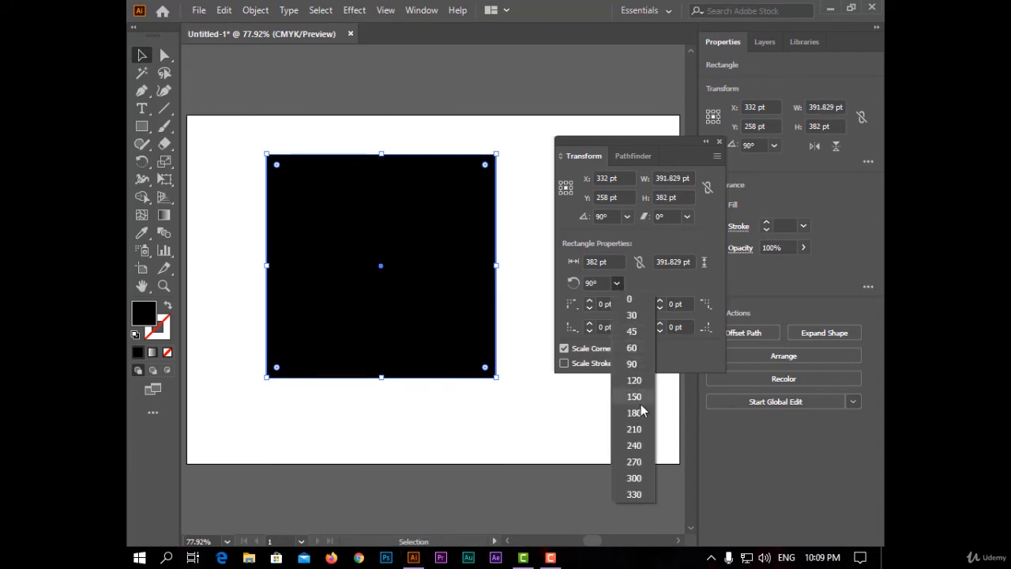
{"action": "left_click", "coordinate": [633, 395]}
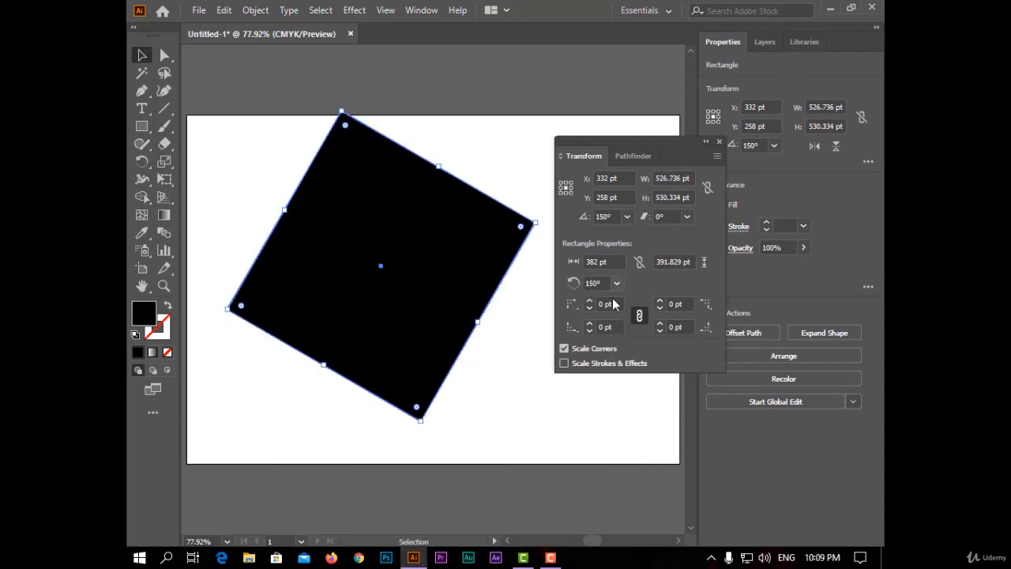
{"action": "mouse_move", "coordinate": [607, 299]}
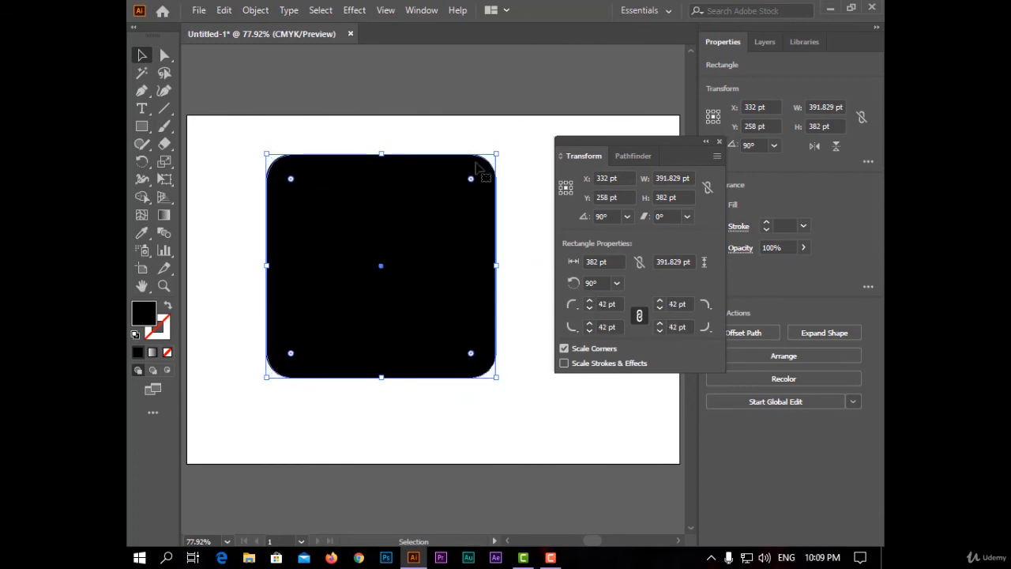
{"action": "mouse_move", "coordinate": [261, 199]}
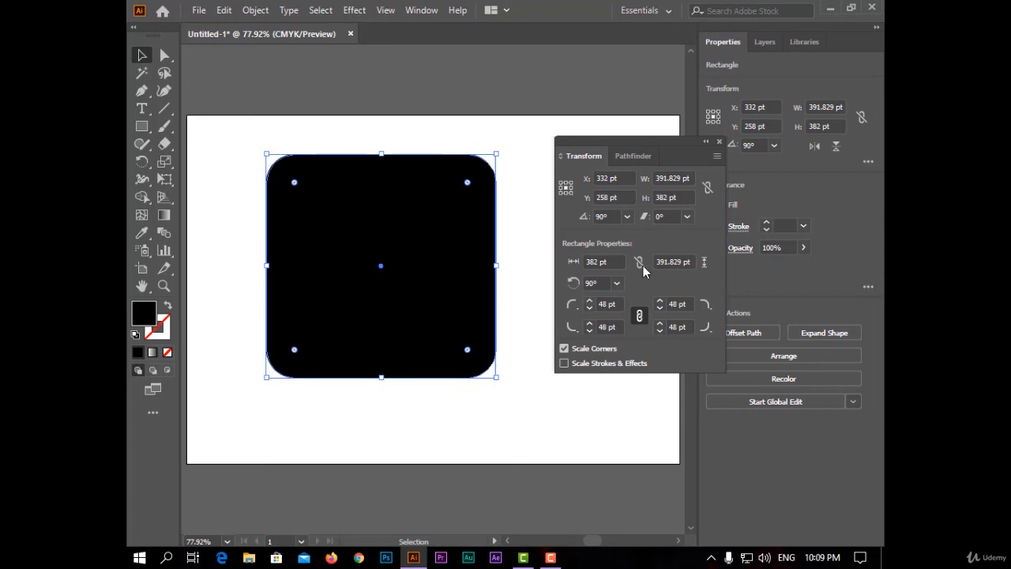
- Unlink the corner radii, raise one corner to 72 pt, and toggle Scale Corners
{"action": "left_click", "coordinate": [638, 314]}
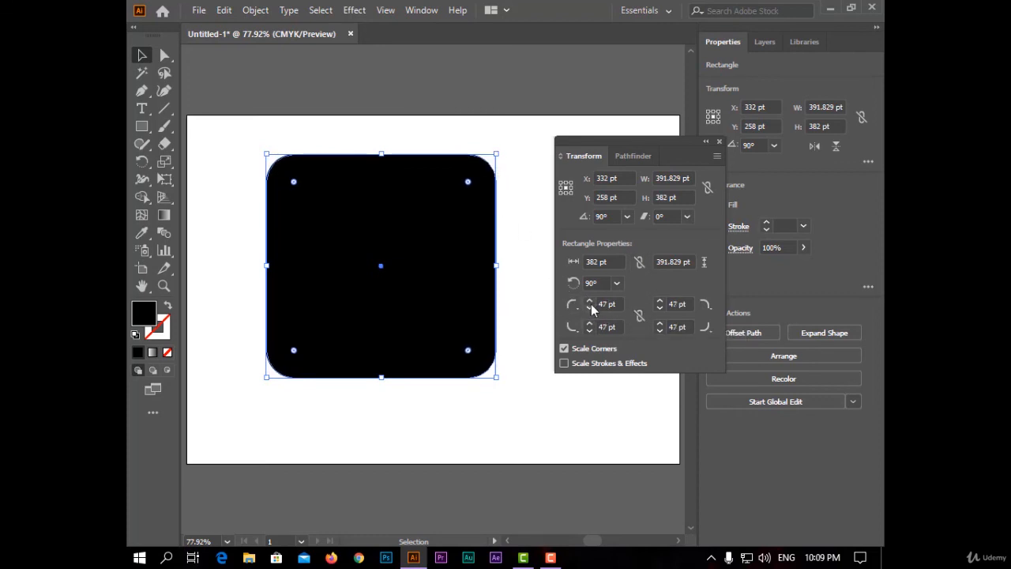
{"action": "left_click", "coordinate": [588, 300]}
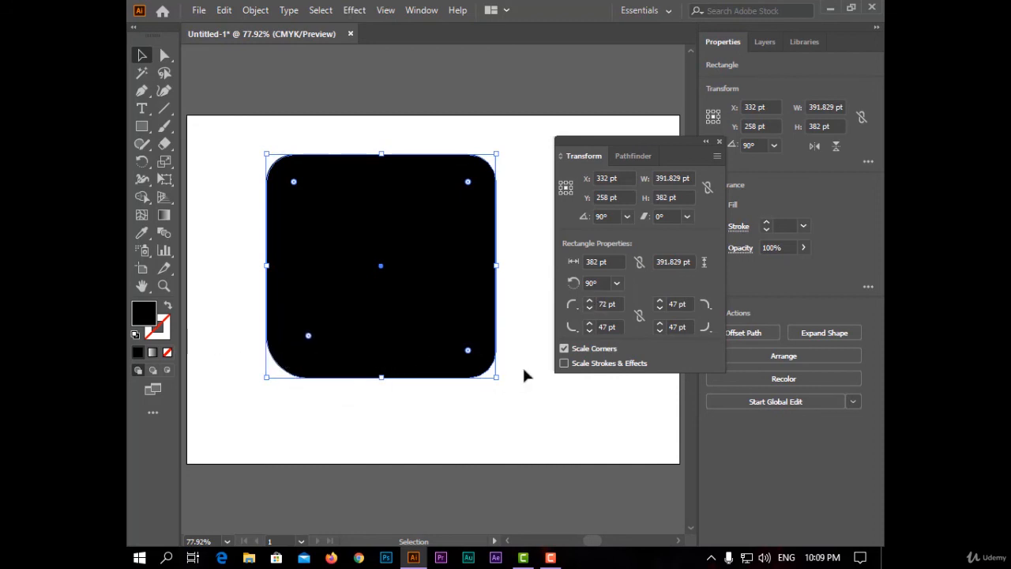
{"action": "left_click", "coordinate": [564, 349]}
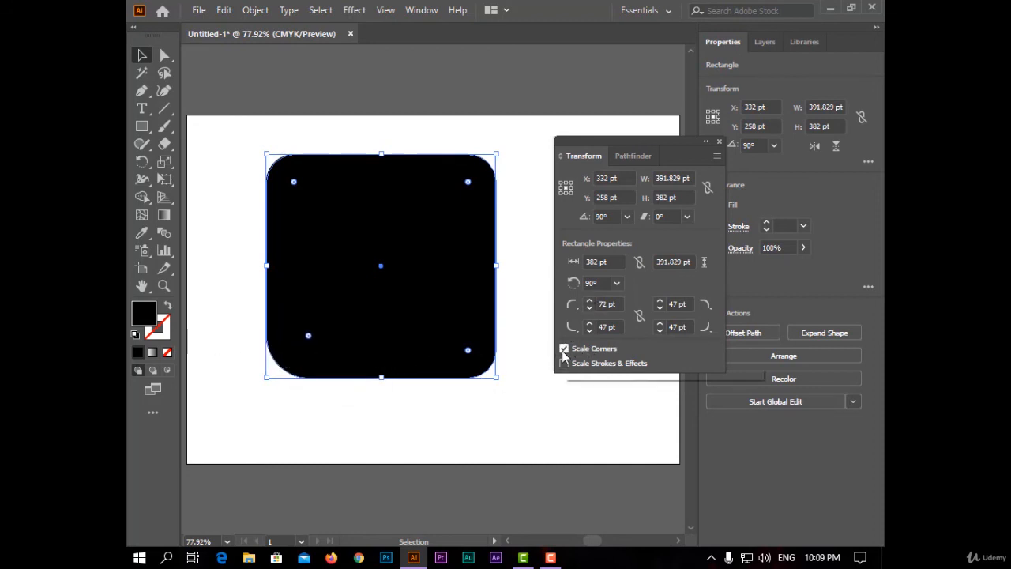
{"action": "left_click", "coordinate": [564, 349]}
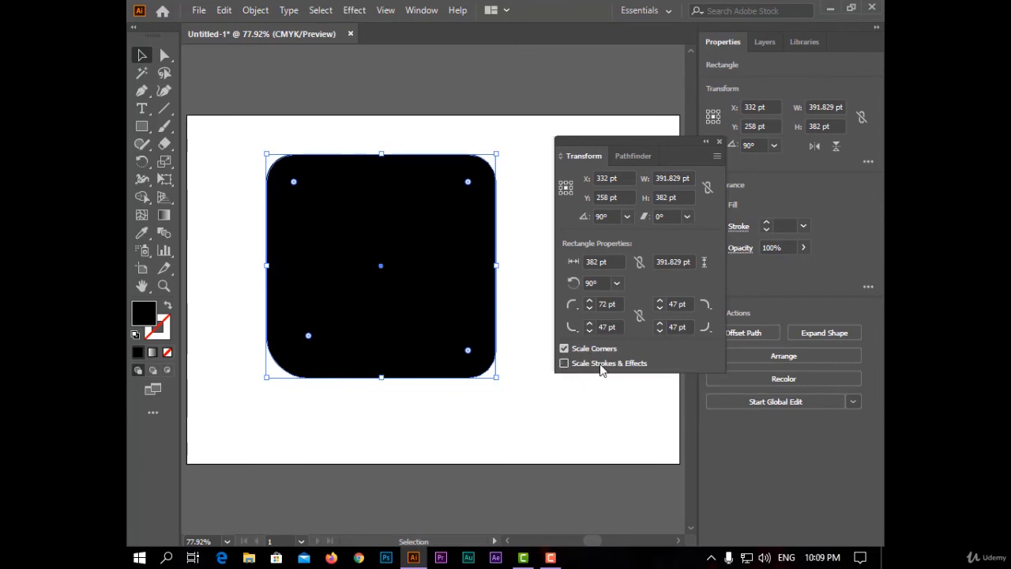